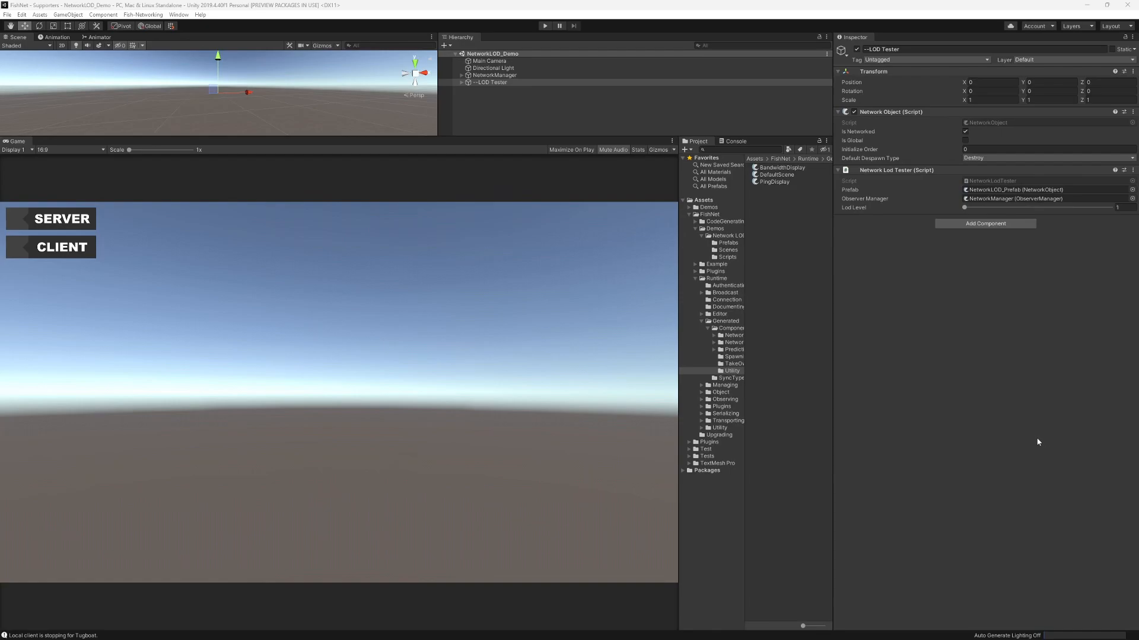
mouse_move(1038, 441)
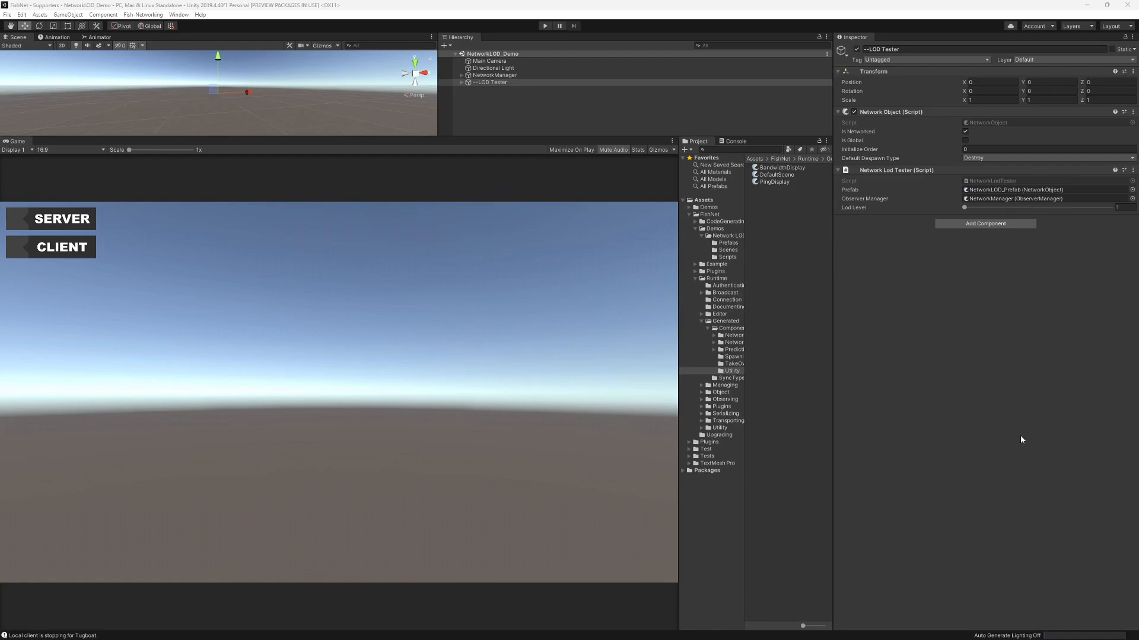
mouse_move(1007, 425)
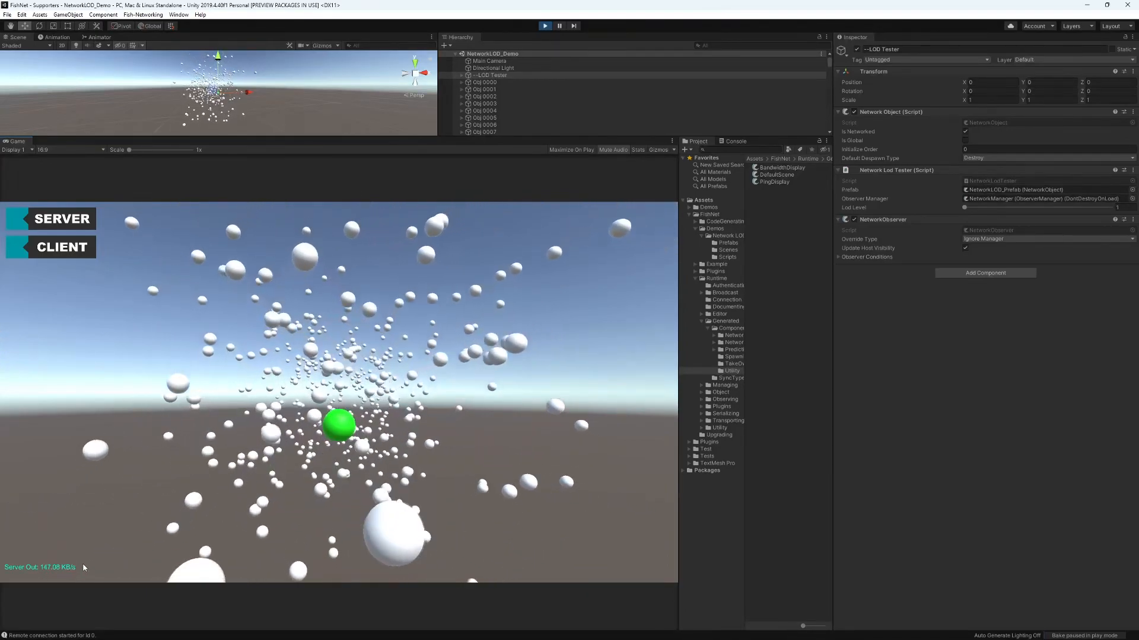
- Stop play mode after watching the spheres spawn and the bandwidth readout
click(545, 25)
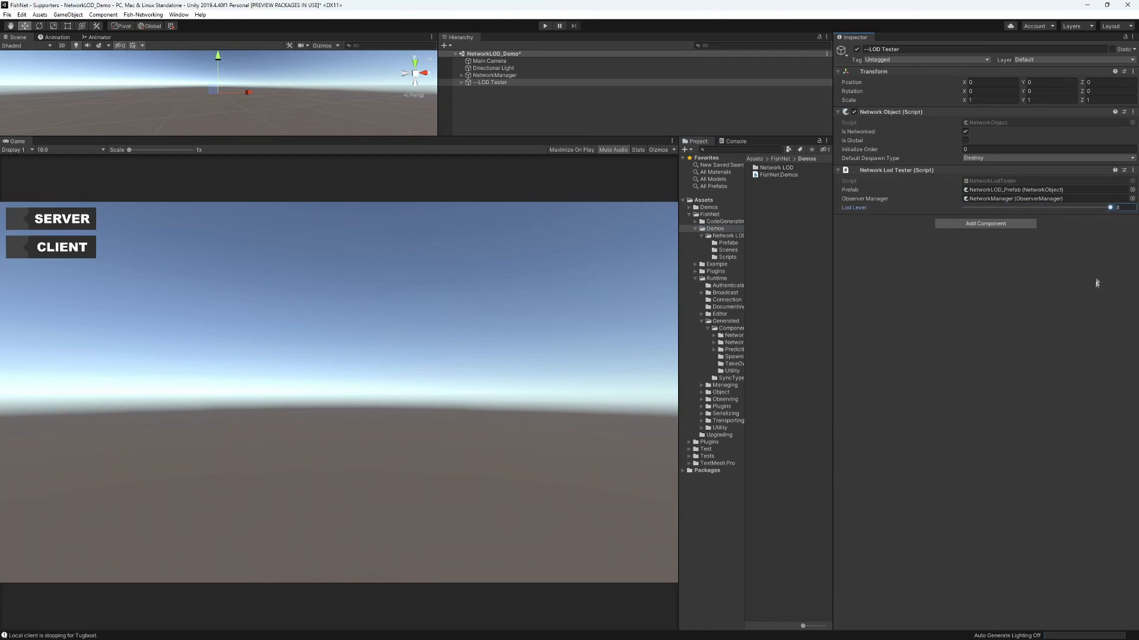
- Run the demo at Lod Level 8, confirm Server Out near 11 KB/s, then stop play mode
click(545, 25)
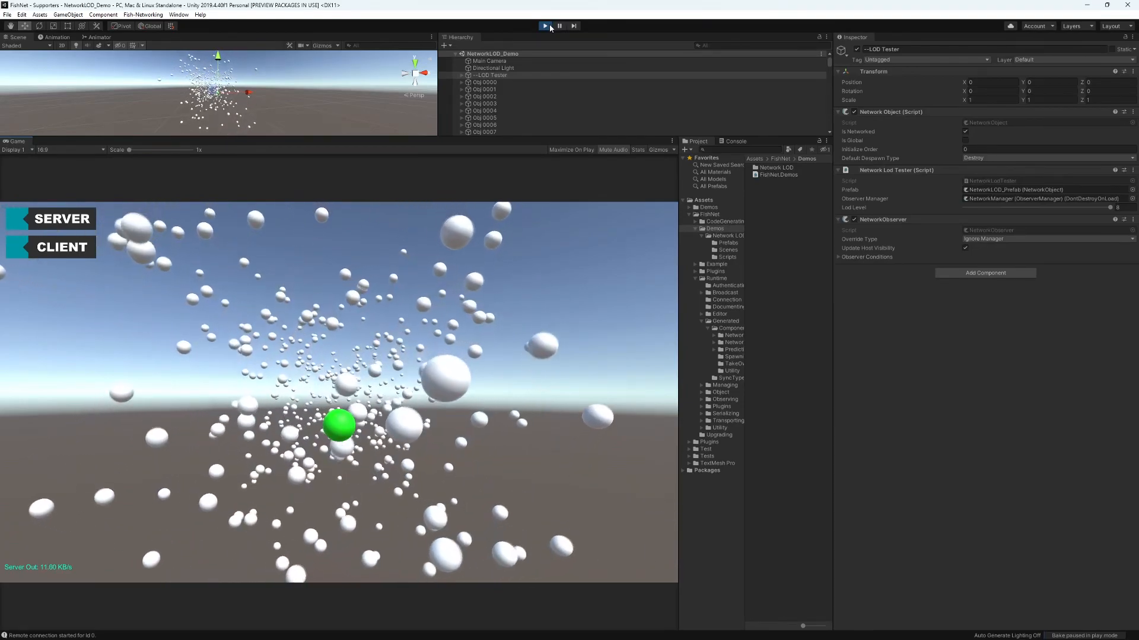
click(545, 26)
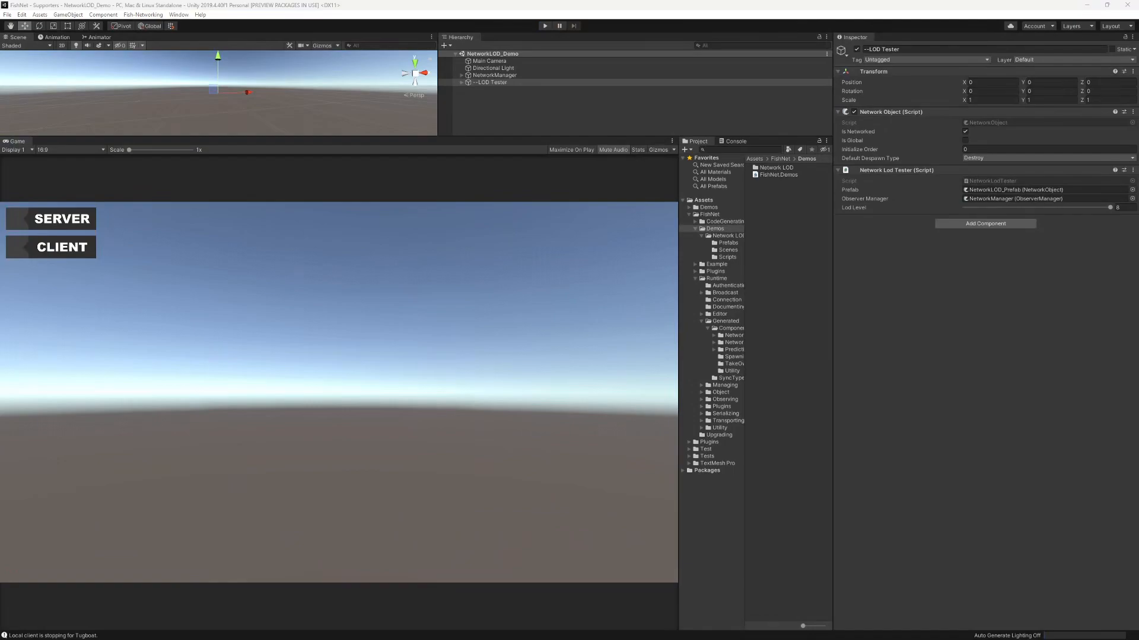